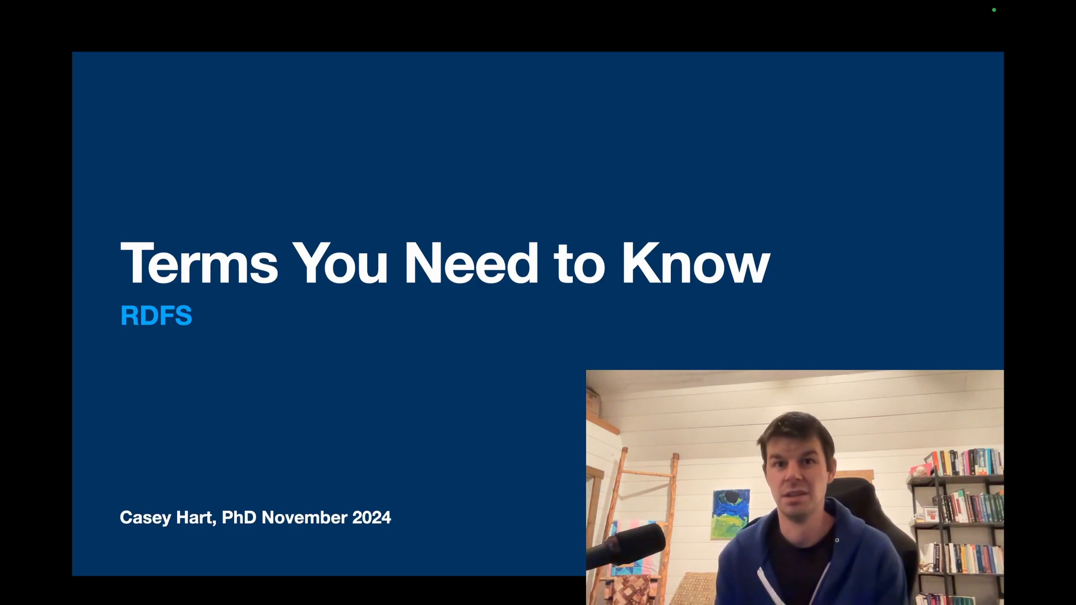
# Scroll down through the .ttl buffer past the class definitions
pyautogui.press('Right')
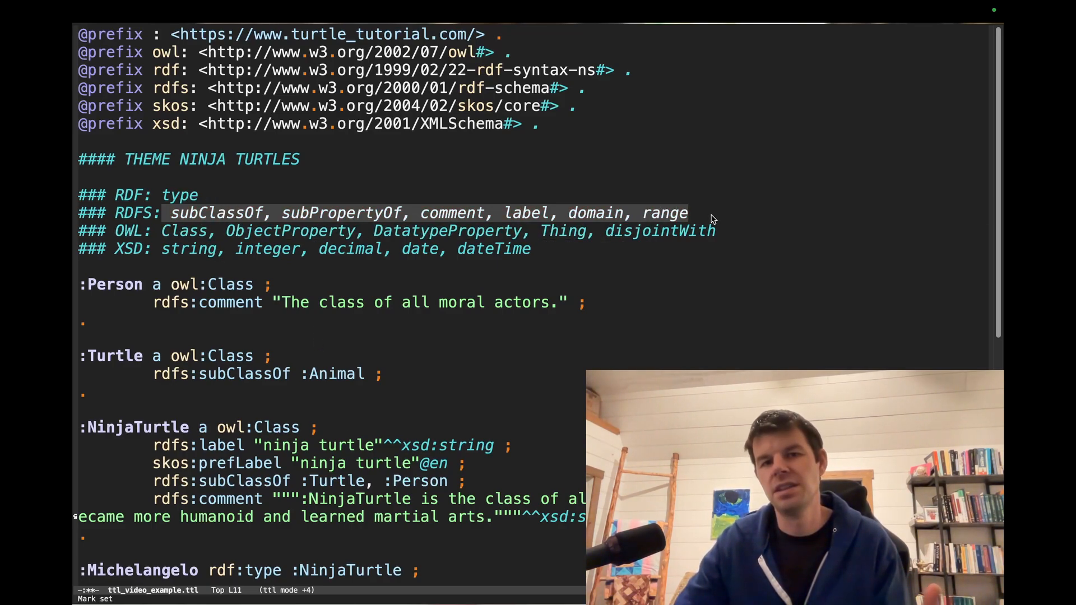
pyautogui.moveTo(672, 261)
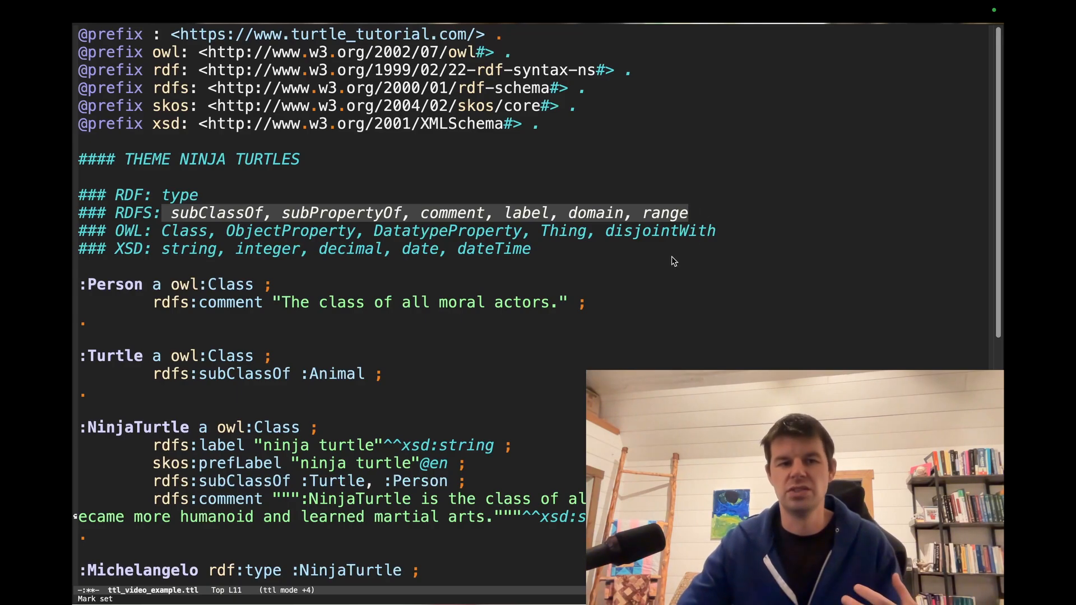
pyautogui.scroll(-3)
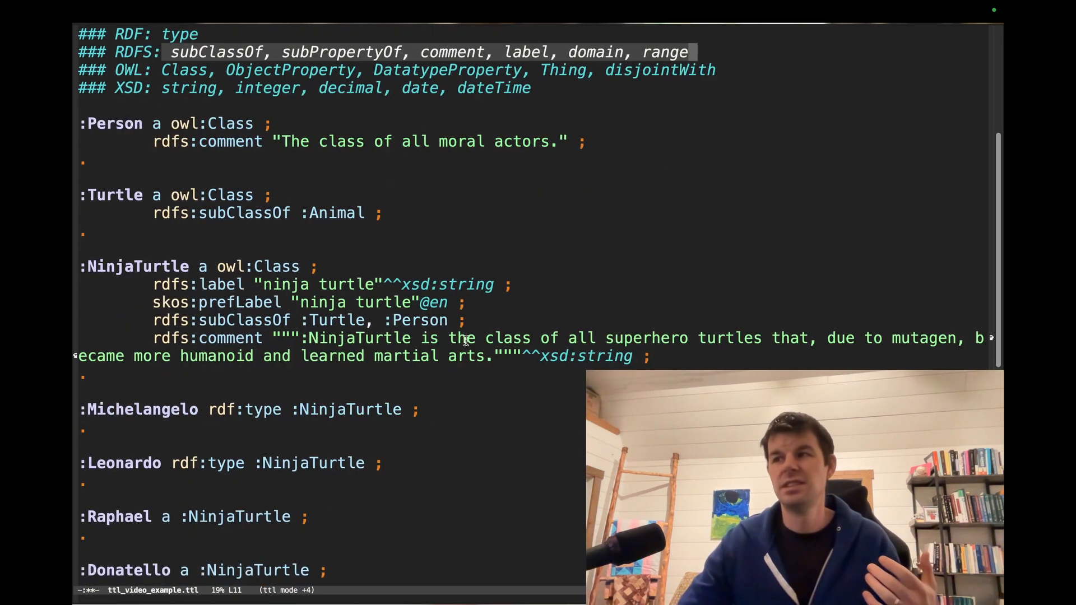
pyautogui.scroll(-3)
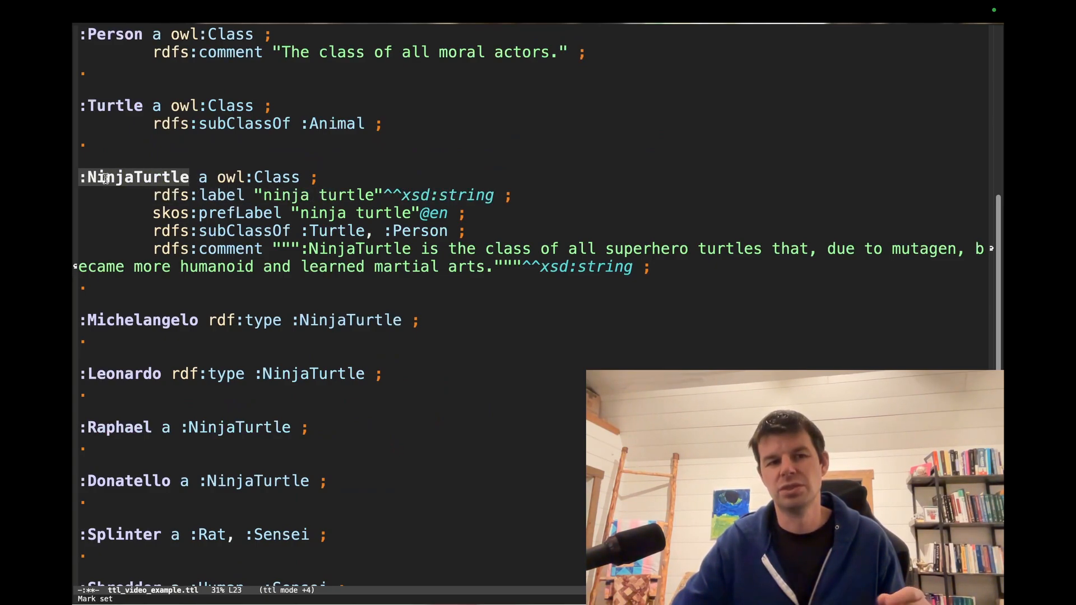
pyautogui.scroll(-3)
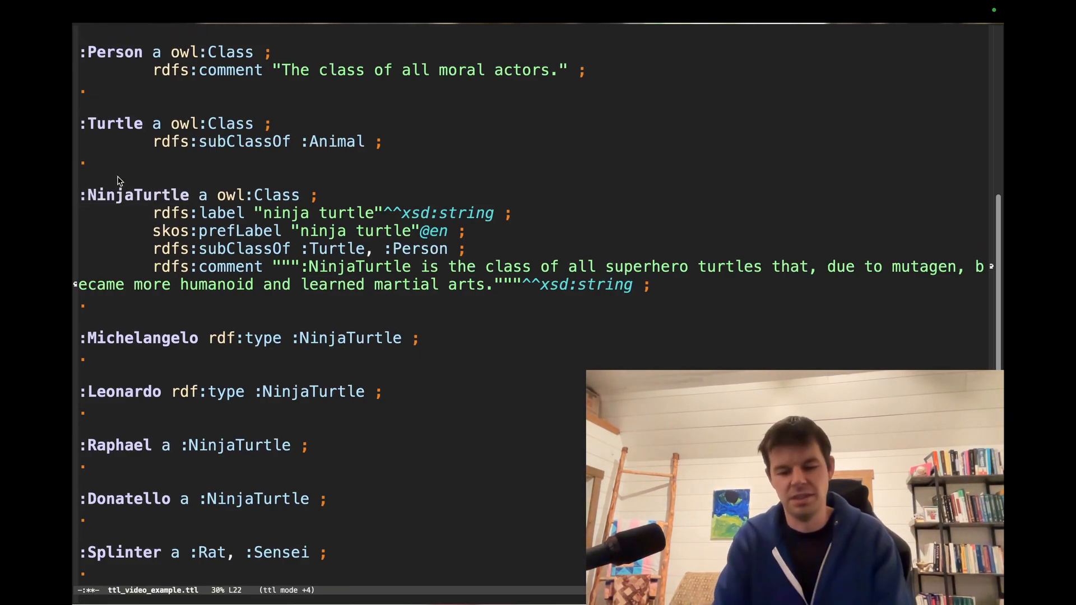
pyautogui.write('<https')
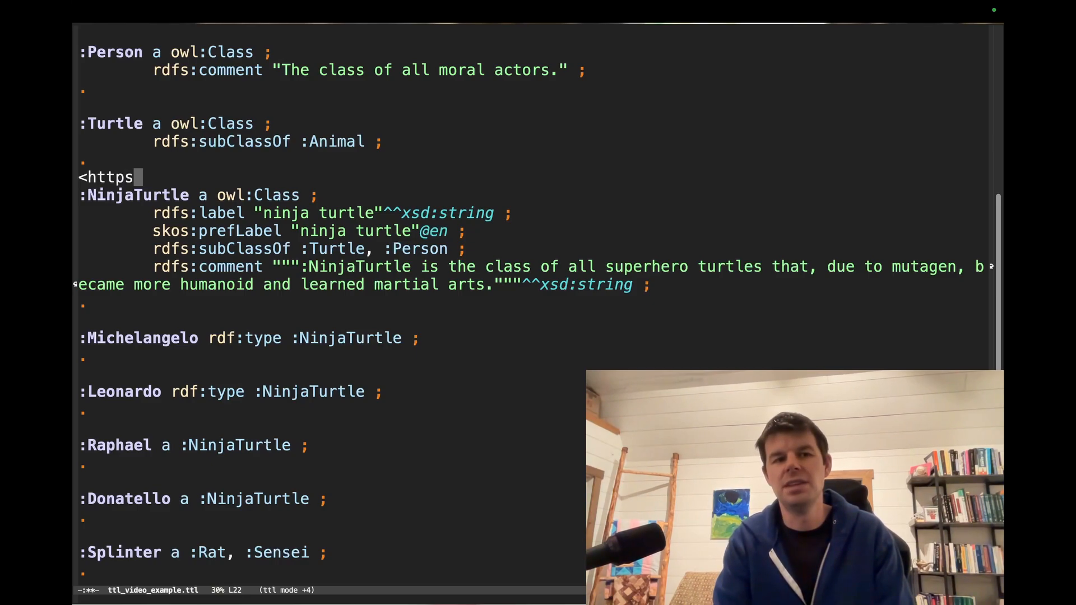
pyautogui.write('://wwww...')
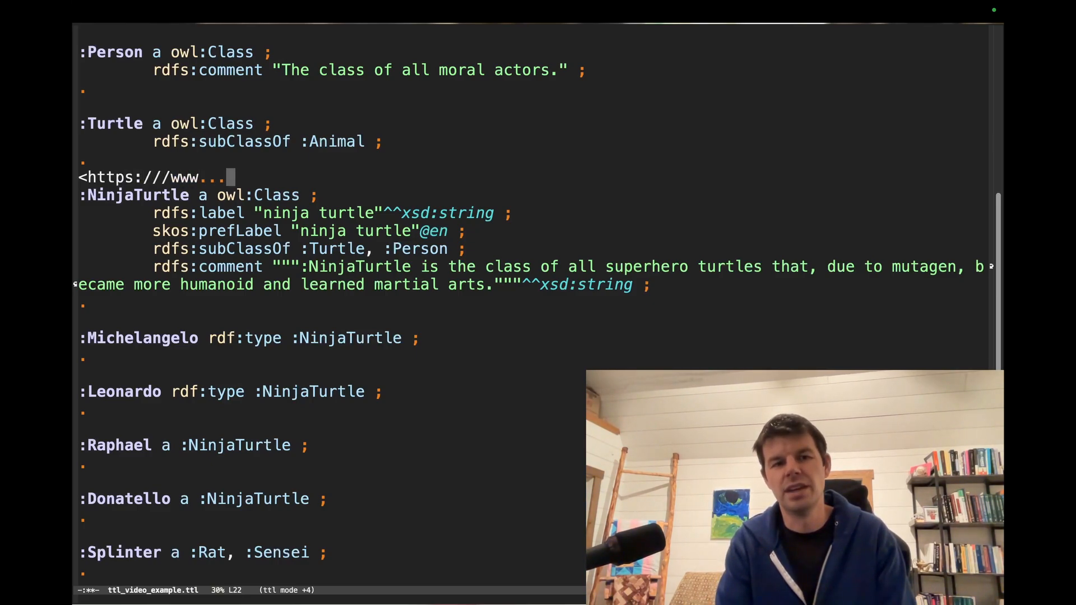
pyautogui.write('Ninja')
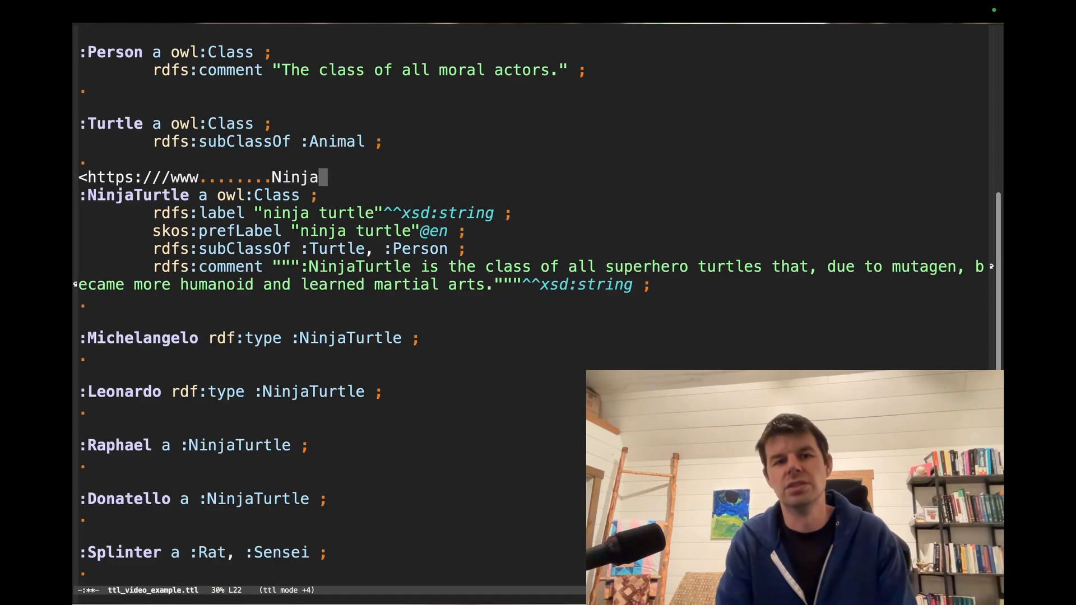
pyautogui.write('Turtle>')
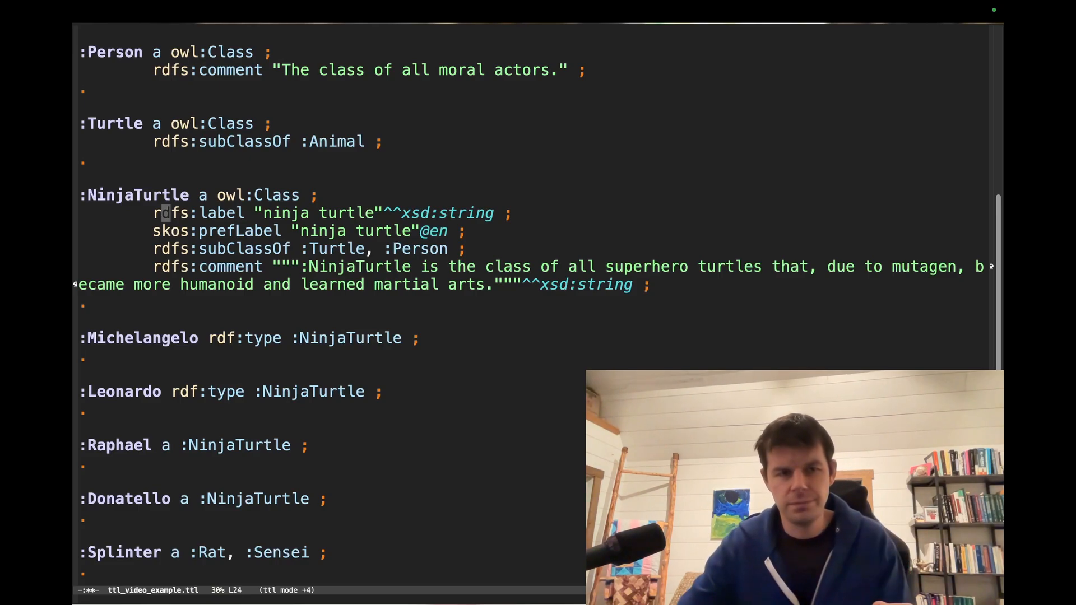
# Scroll to the touches, usesWeapon and wears properties and Donatello's statements at the end
pyautogui.scroll(-3)
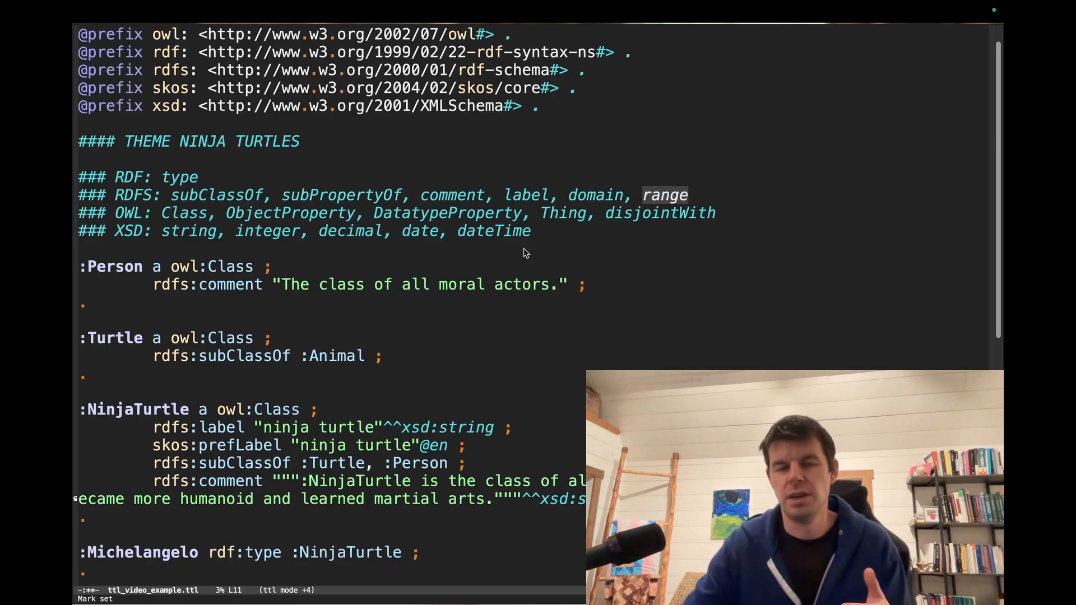
pyautogui.scroll(-3)
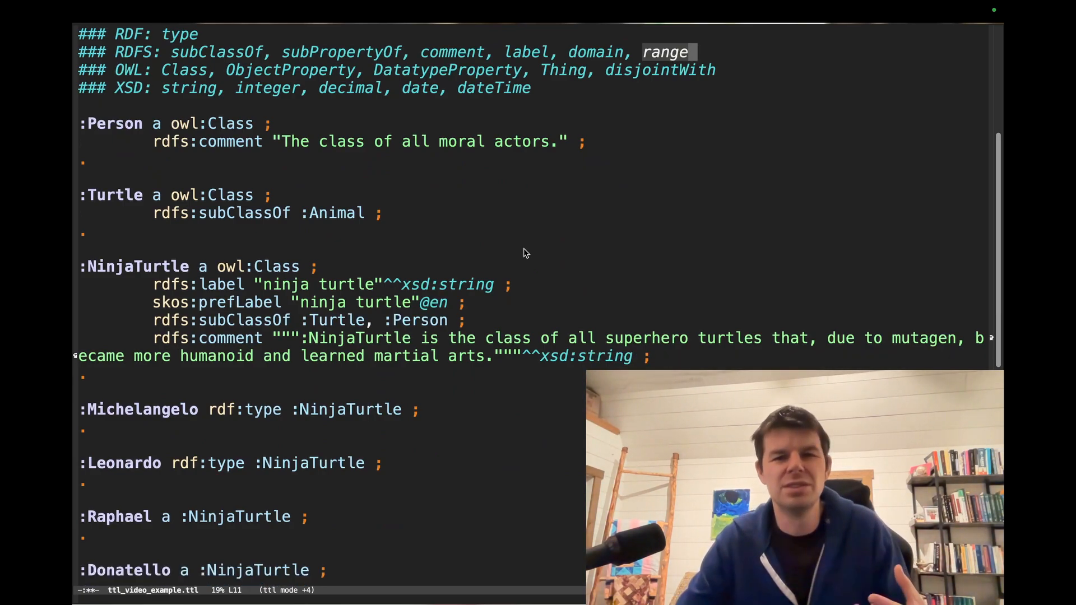
pyautogui.scroll(-3)
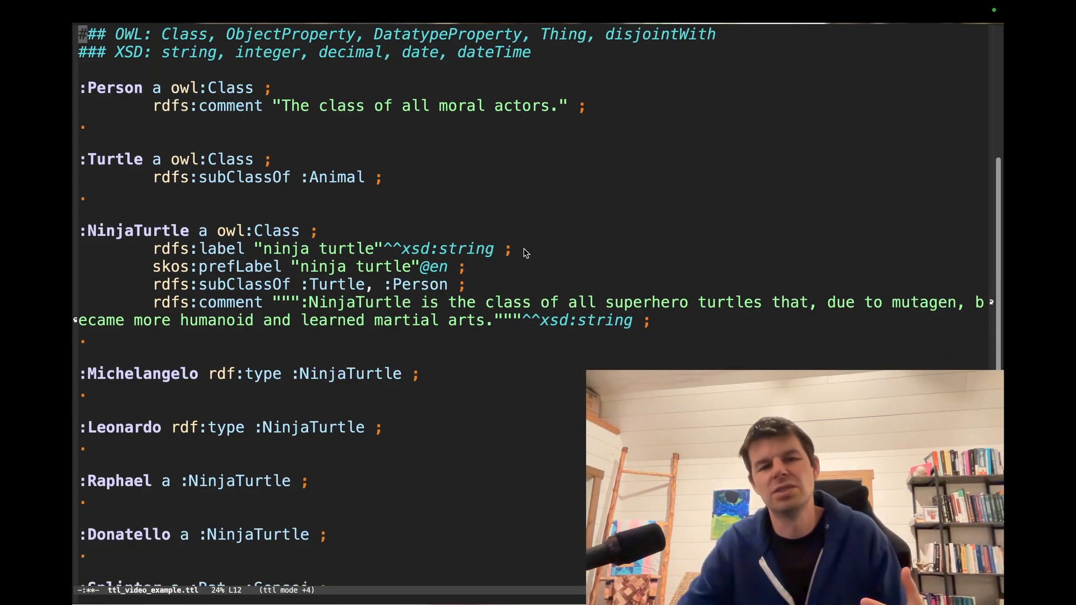
pyautogui.scroll(-3)
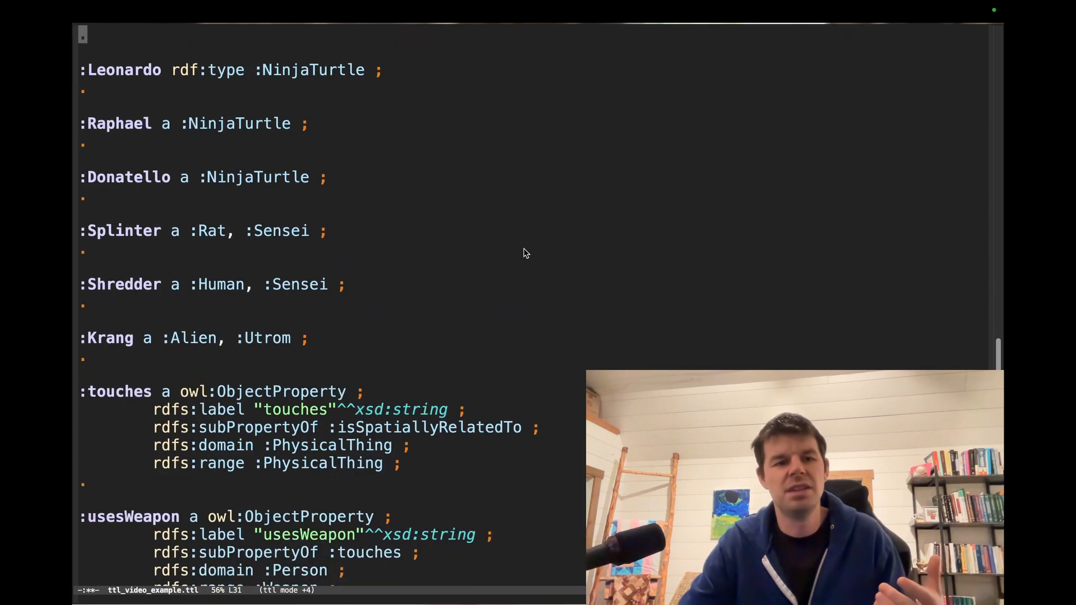
pyautogui.scroll(-3)
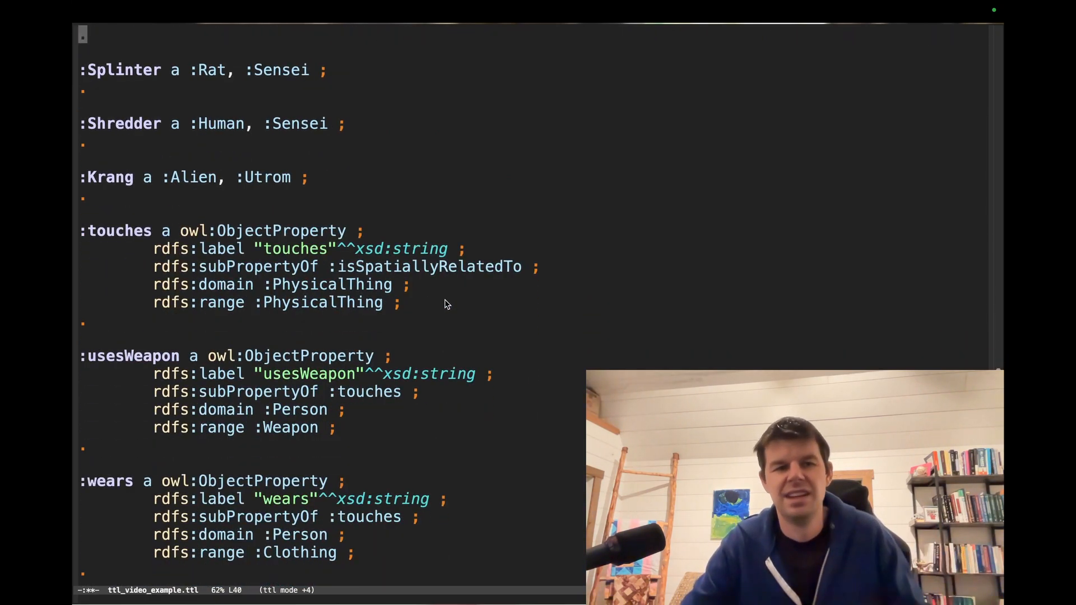
pyautogui.scroll(-3)
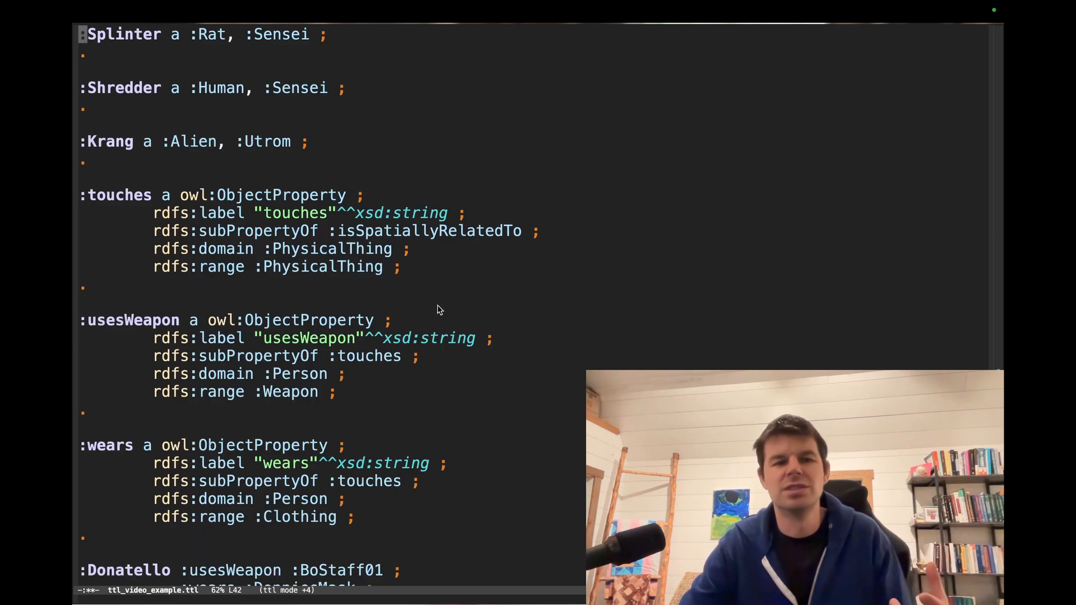
pyautogui.scroll(-3)
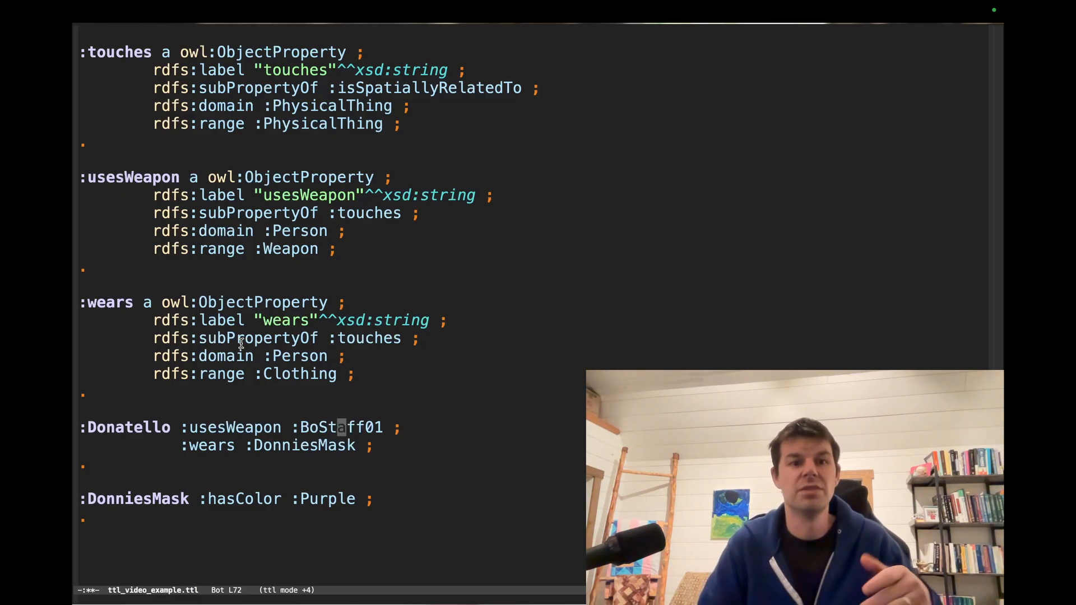
pyautogui.moveTo(168, 127)
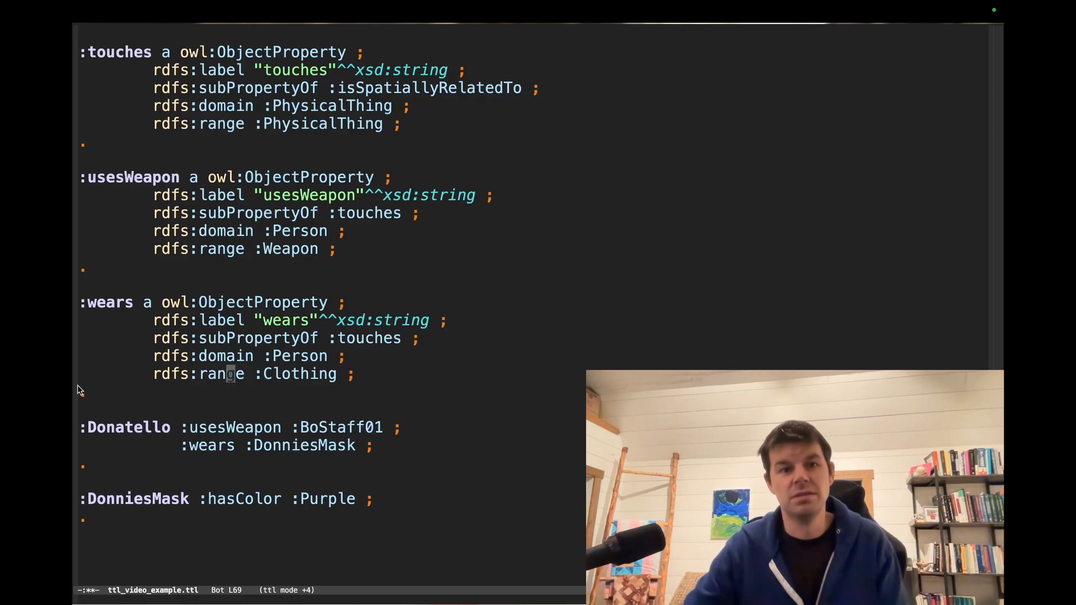
pyautogui.moveTo(115, 402)
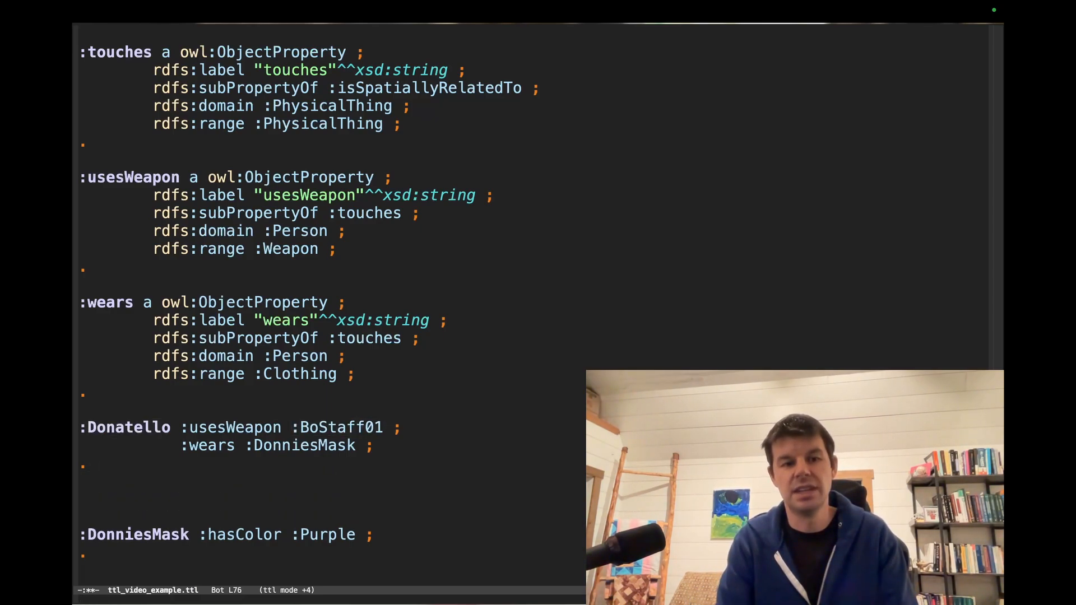
# Add the triple ':Casey :loves :Nicole.' above the DonniesMask statement, fixing the Nicole typo
pyautogui.write(':Casey :')
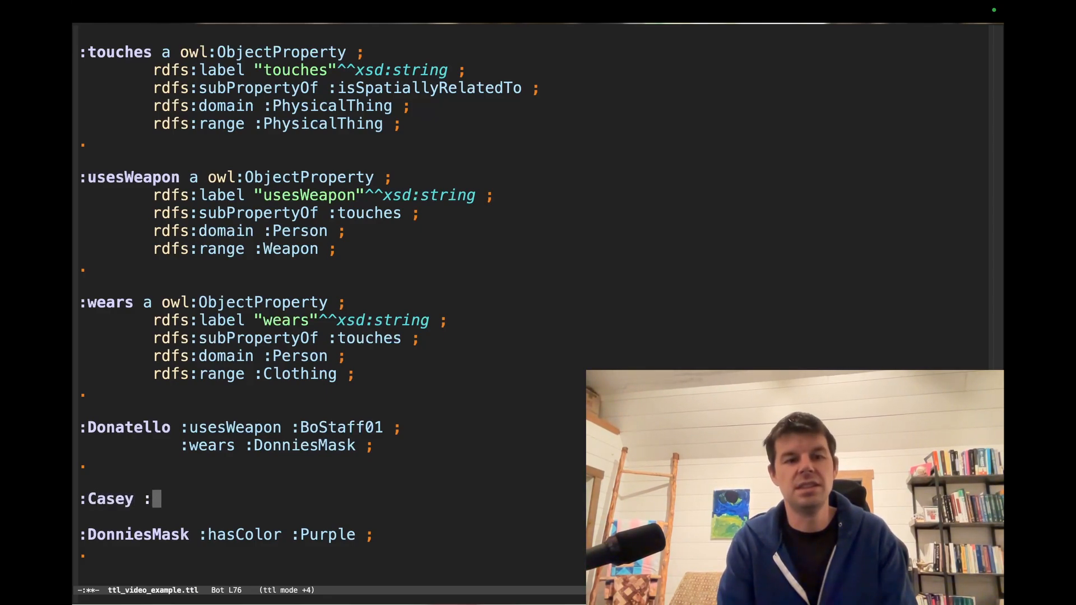
pyautogui.write('loves :Nioc')
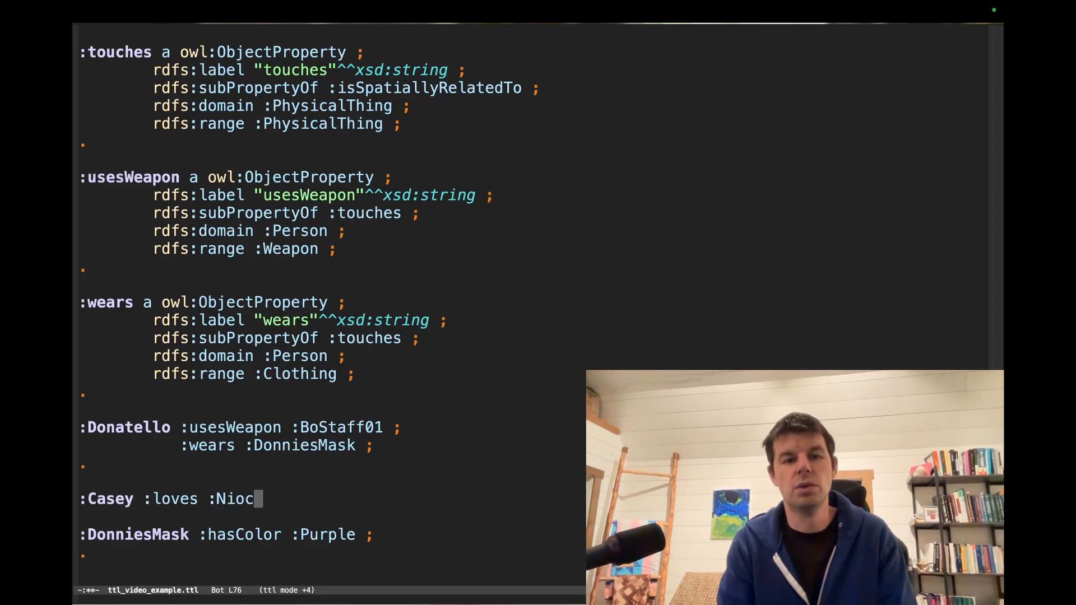
pyautogui.write('ole.')
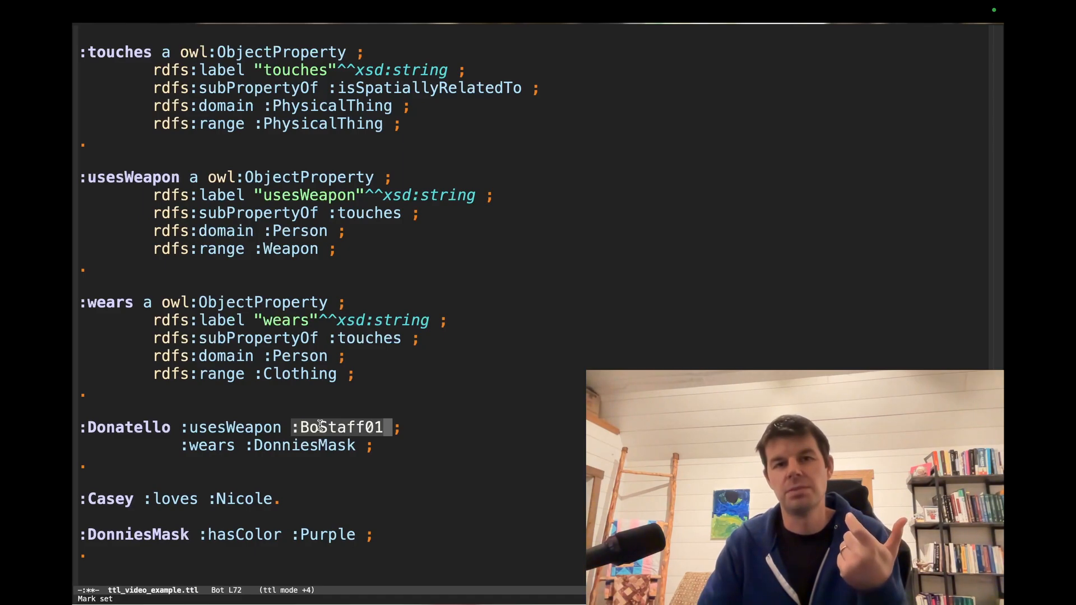
pyautogui.moveTo(287, 362)
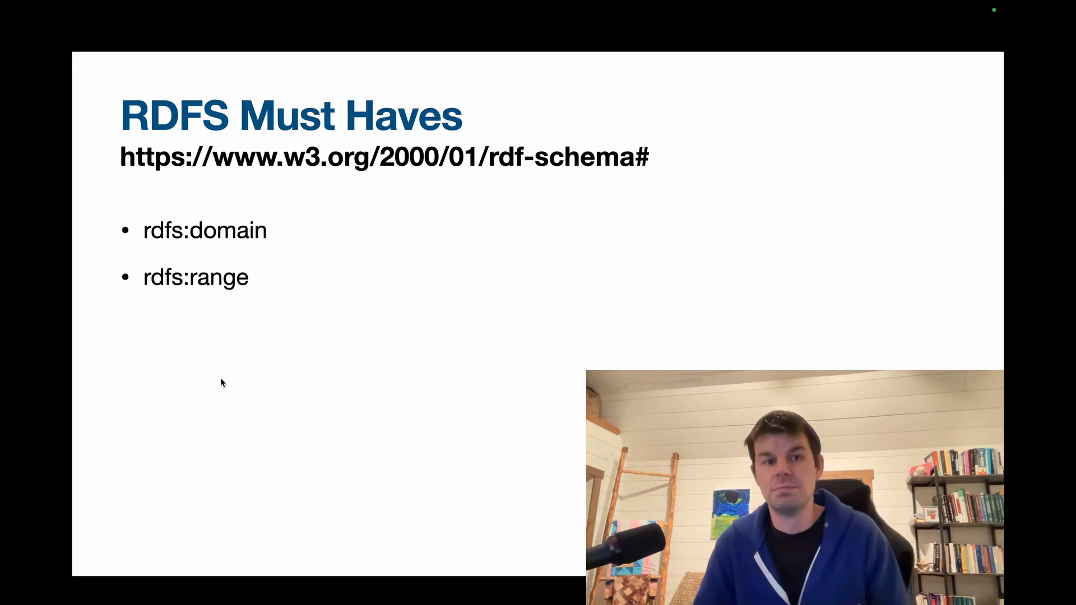
# Advance from the RDFS Must Haves slide to the closing 'Go practice!' slide
pyautogui.press('Right')
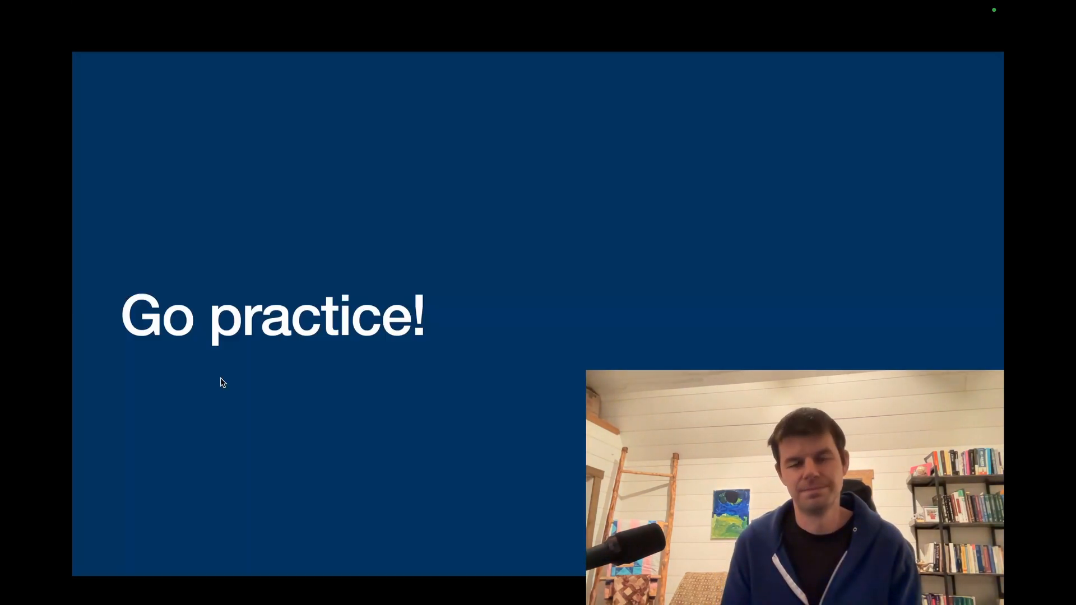